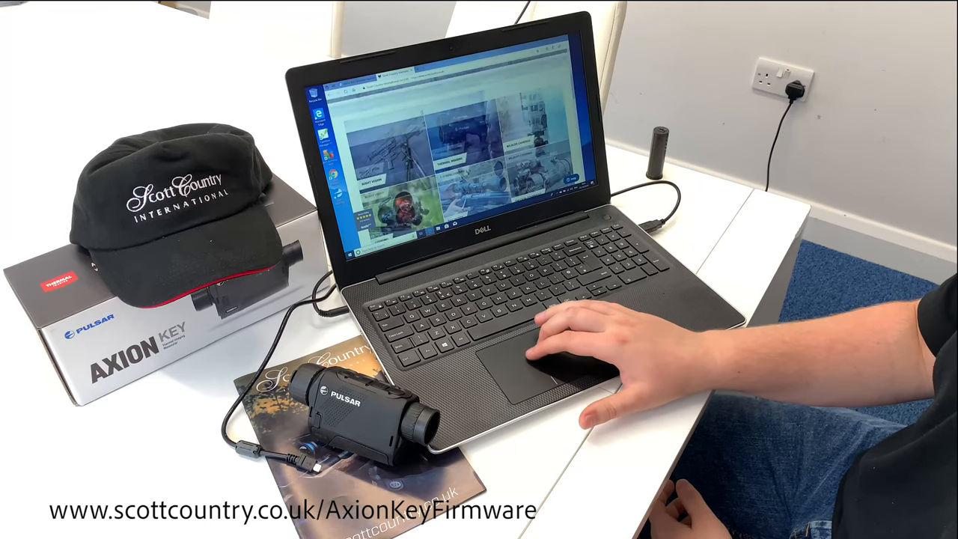
- Open the 'How to Update Pulsar Axion Key Firmware' article and scroll through its steps
scroll(down, 3)
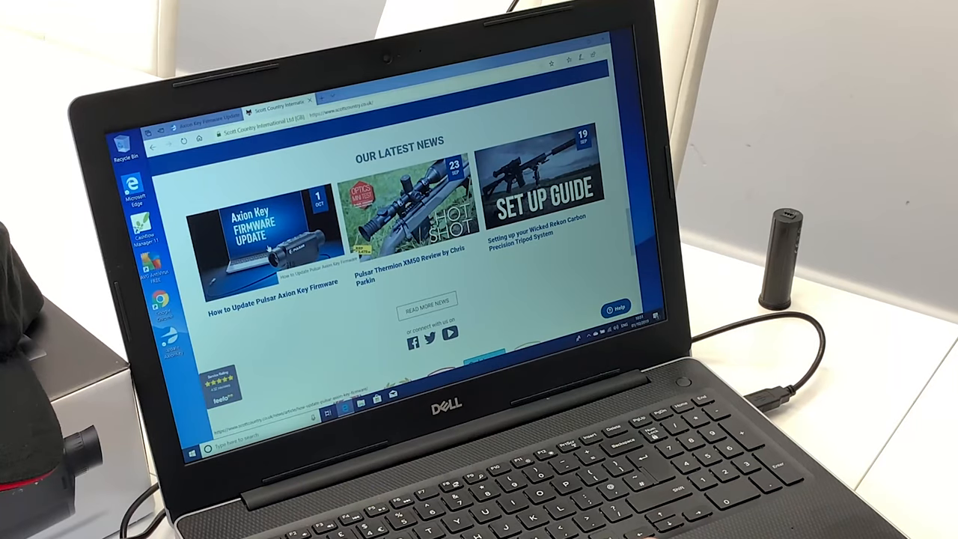
click(271, 232)
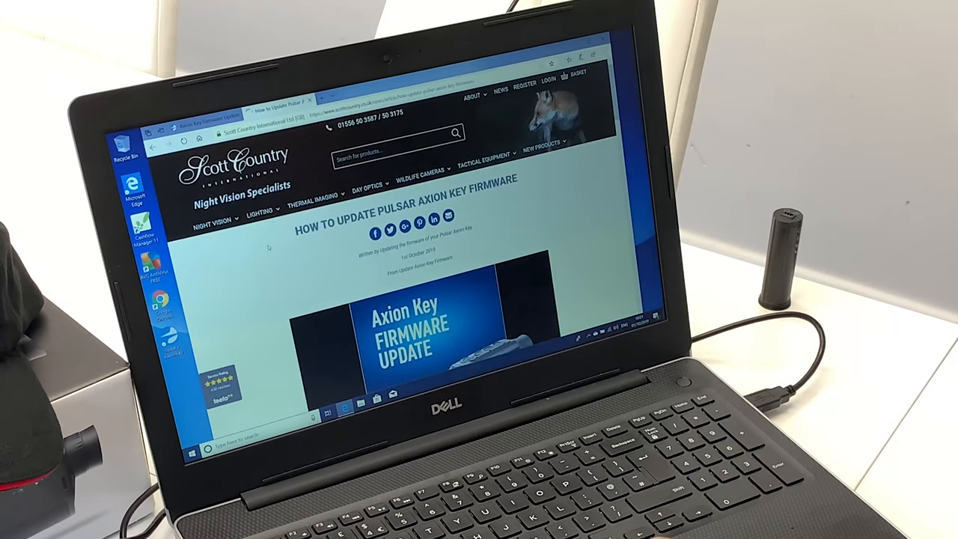
scroll(down, 3)
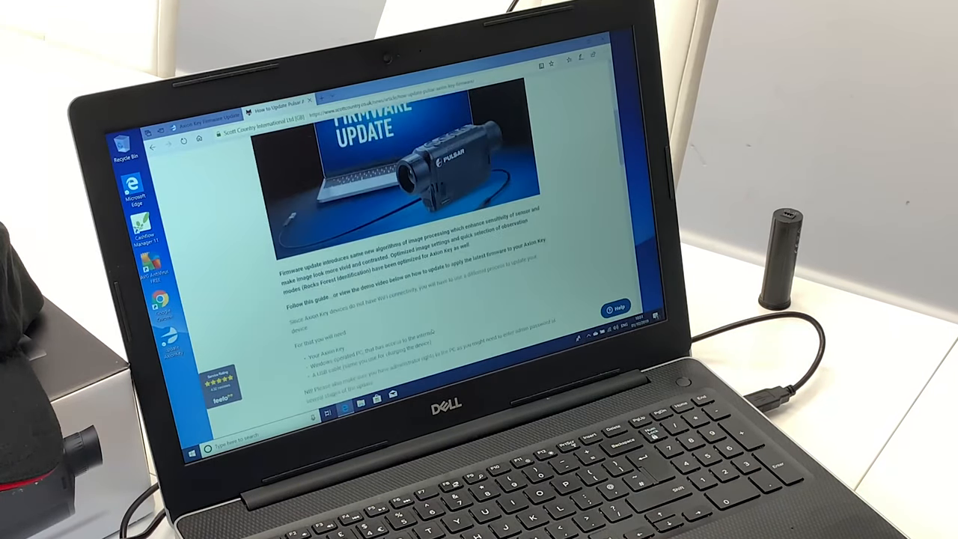
scroll(down, 3)
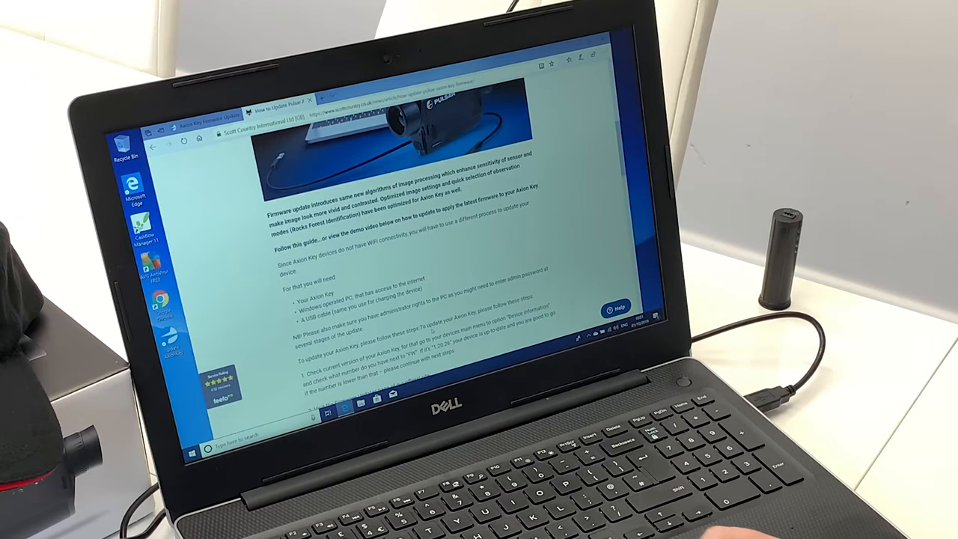
scroll(down, 3)
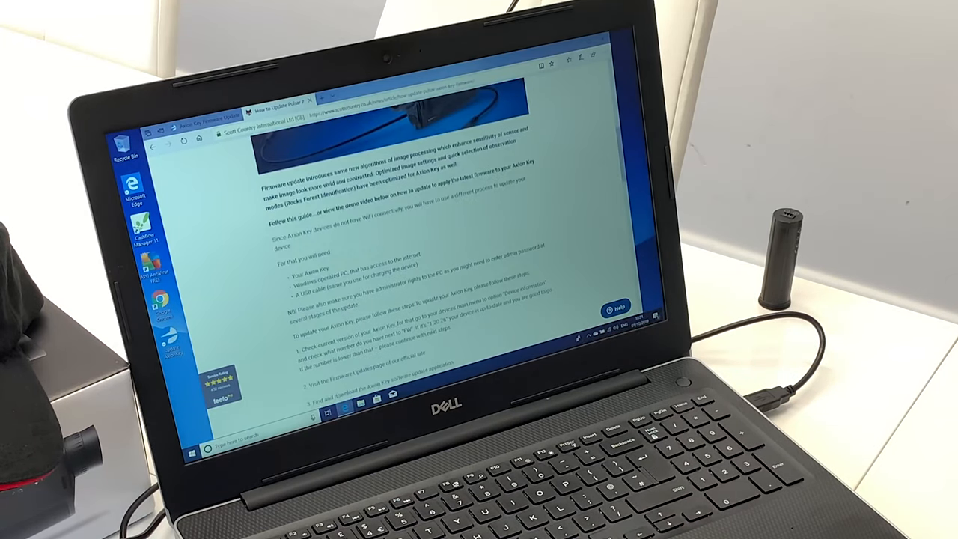
scroll(down, 3)
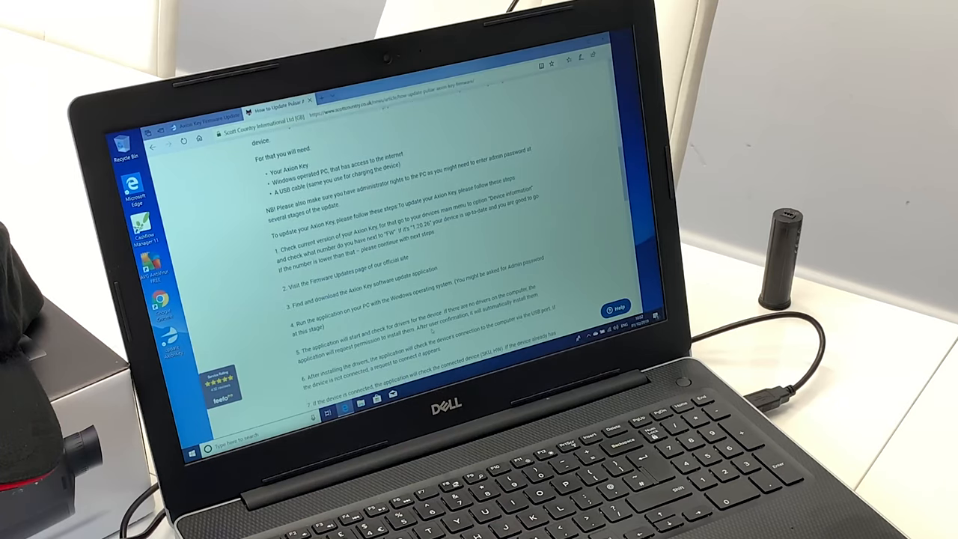
scroll(down, 3)
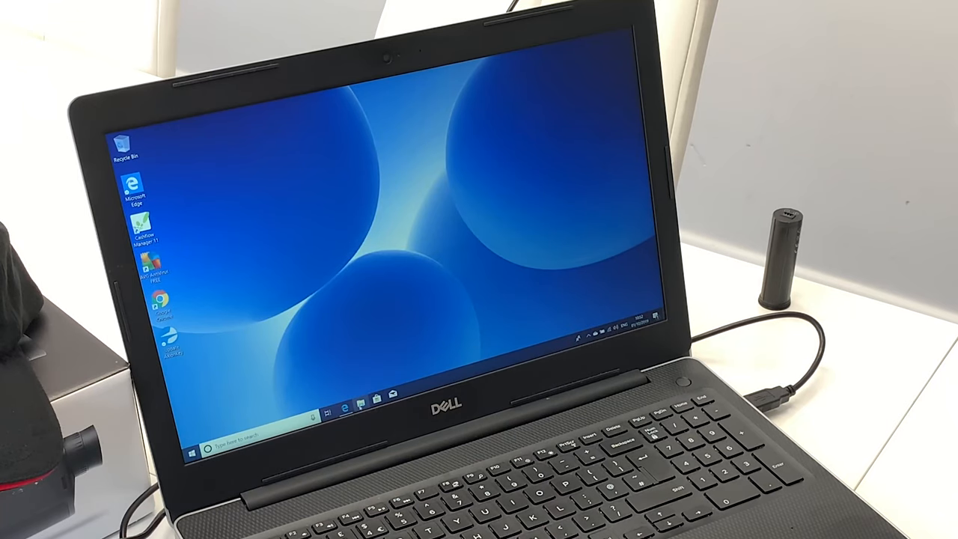
- Open File Explorer to Quick access showing frequent folders and recent files
click(325, 408)
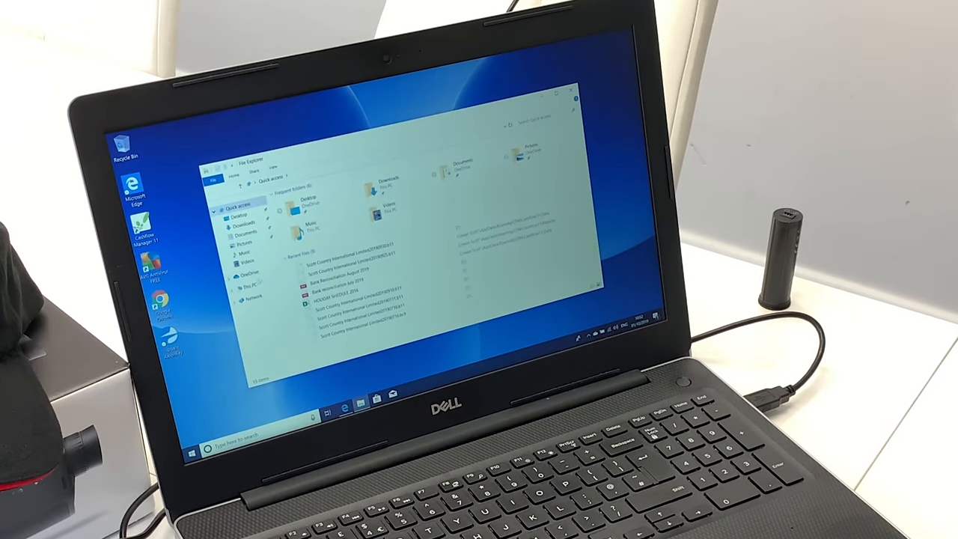
click(241, 222)
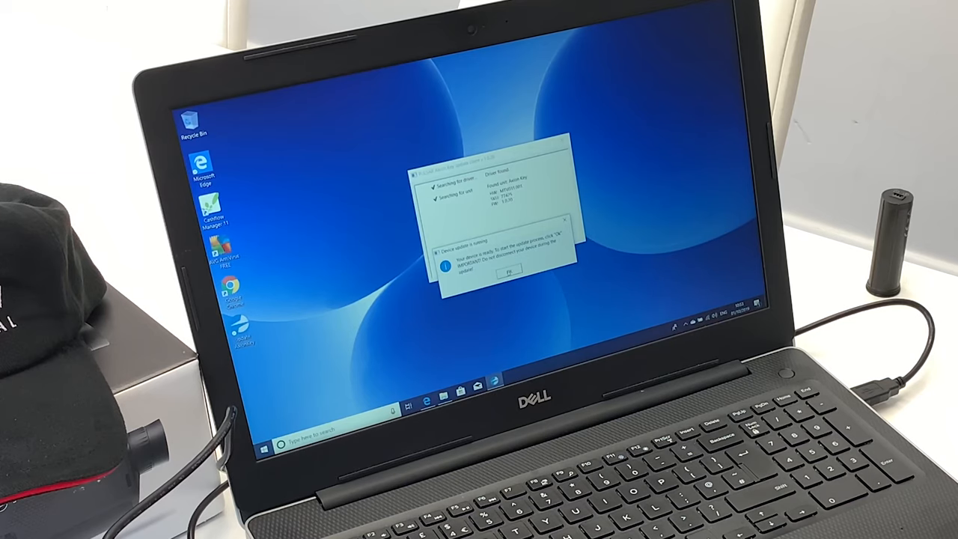
- Start the Axion Key firmware update and dismiss the 'completed successfully' notice
click(509, 271)
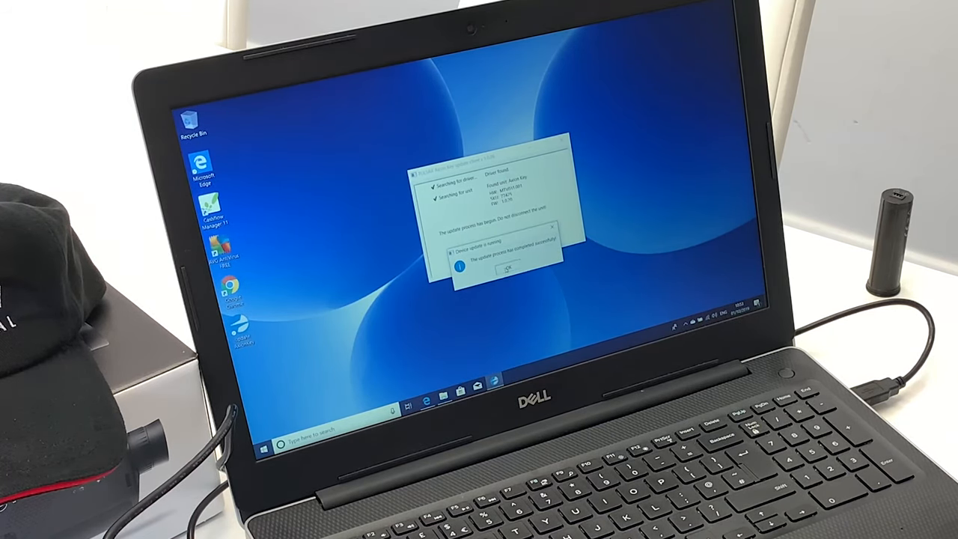
click(508, 270)
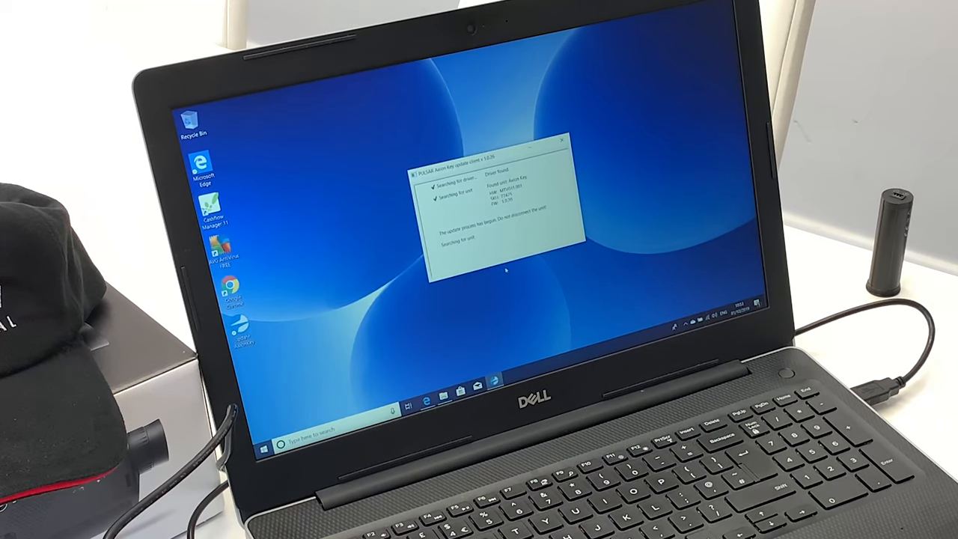